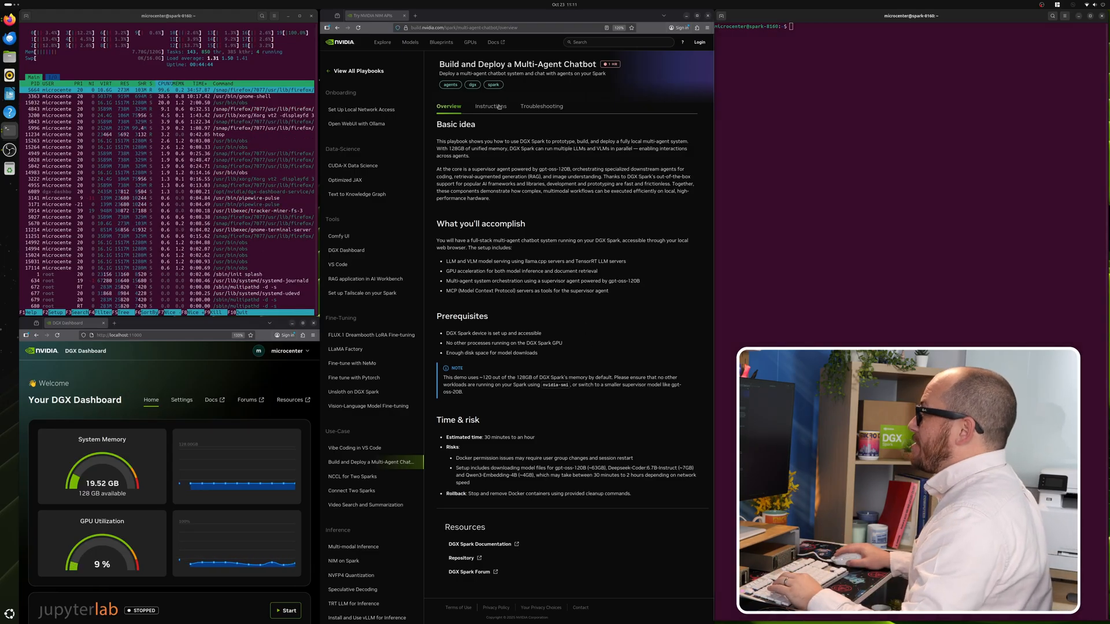
# Open the chatbot playbook's Instructions and copy the Step 1 docker ps command
pyautogui.click(491, 106)
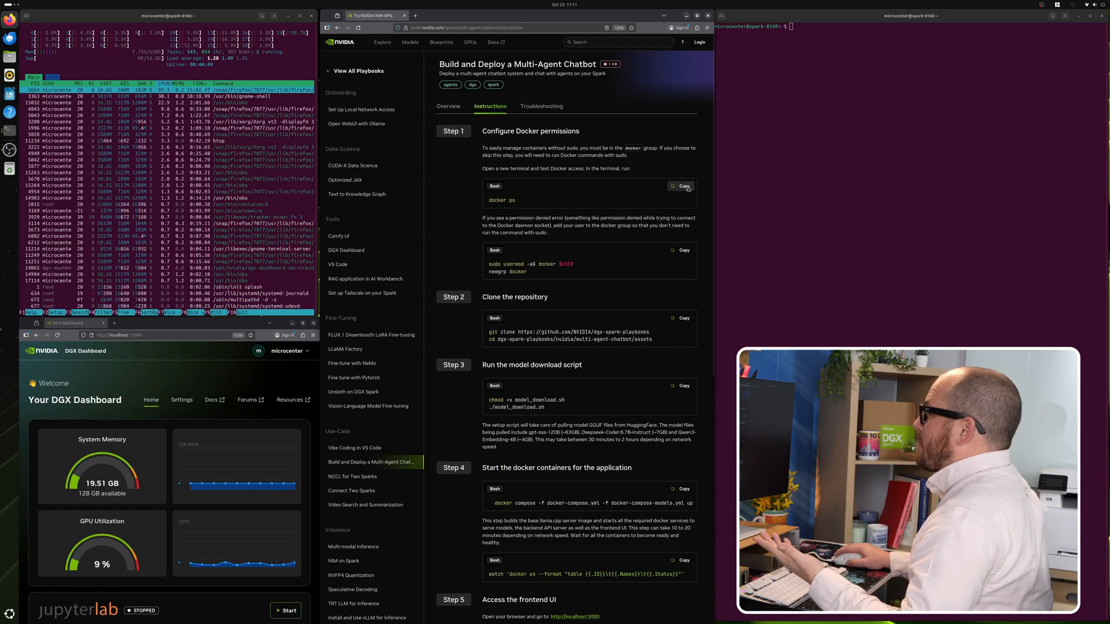
pyautogui.click(681, 186)
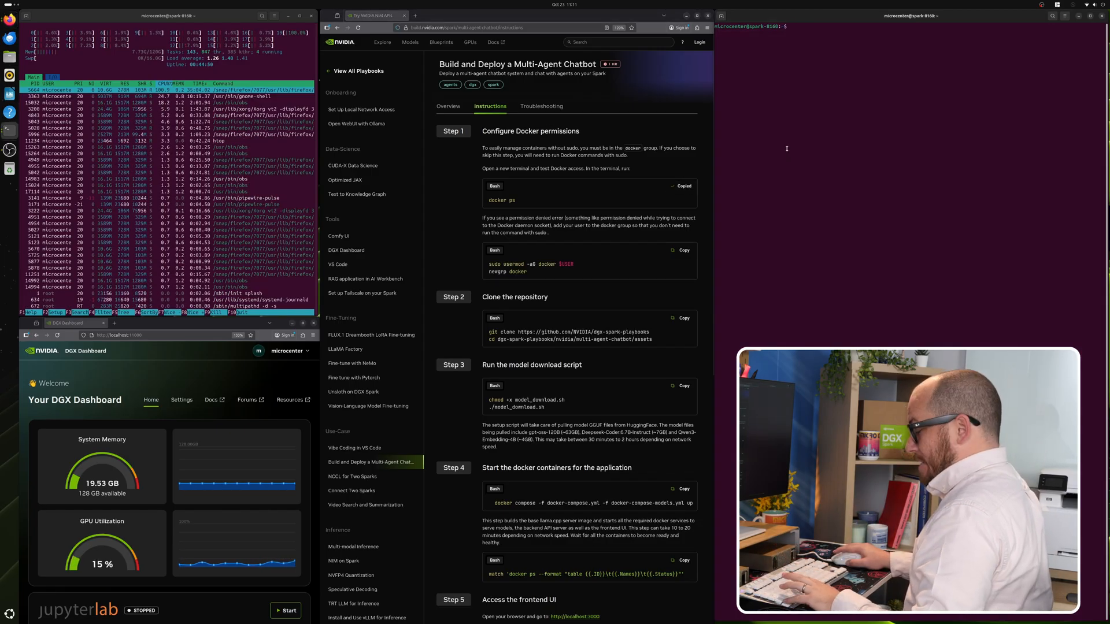
# Run docker ps to confirm Docker works without sudo
pyautogui.write('docker ps')
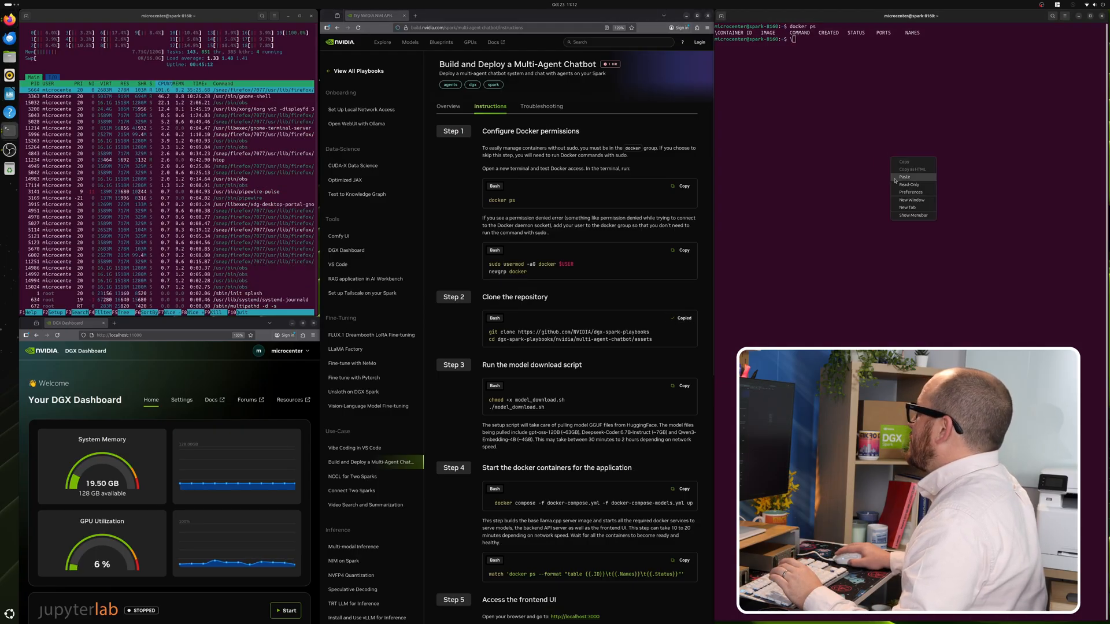
# Paste and run the git clone and cd commands for the multi-agent chatbot assets
pyautogui.click(905, 176)
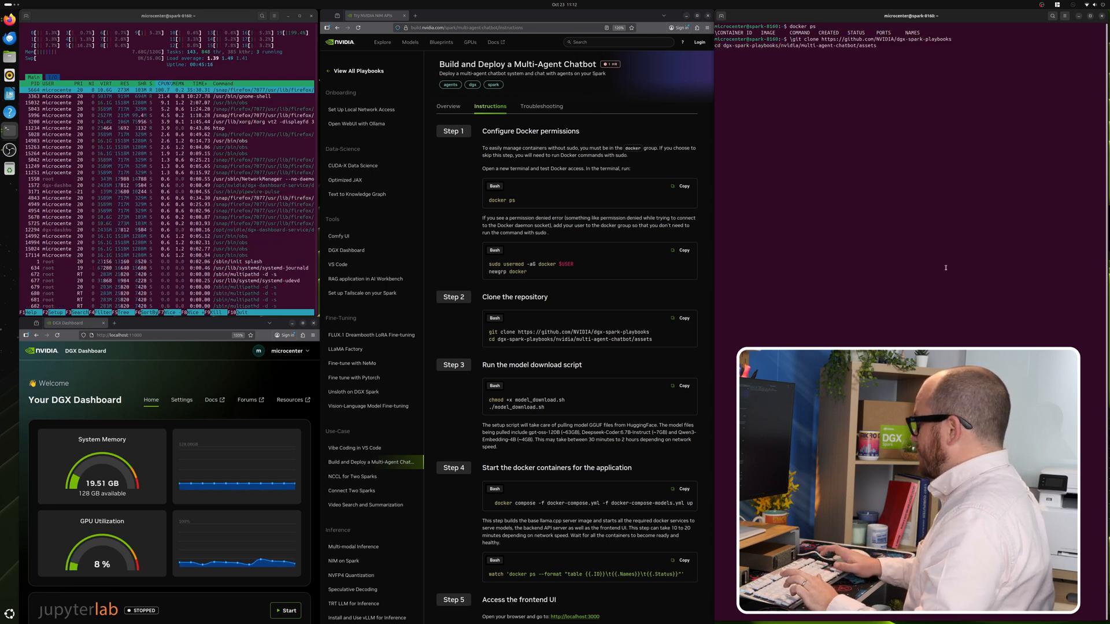
pyautogui.press('Enter')
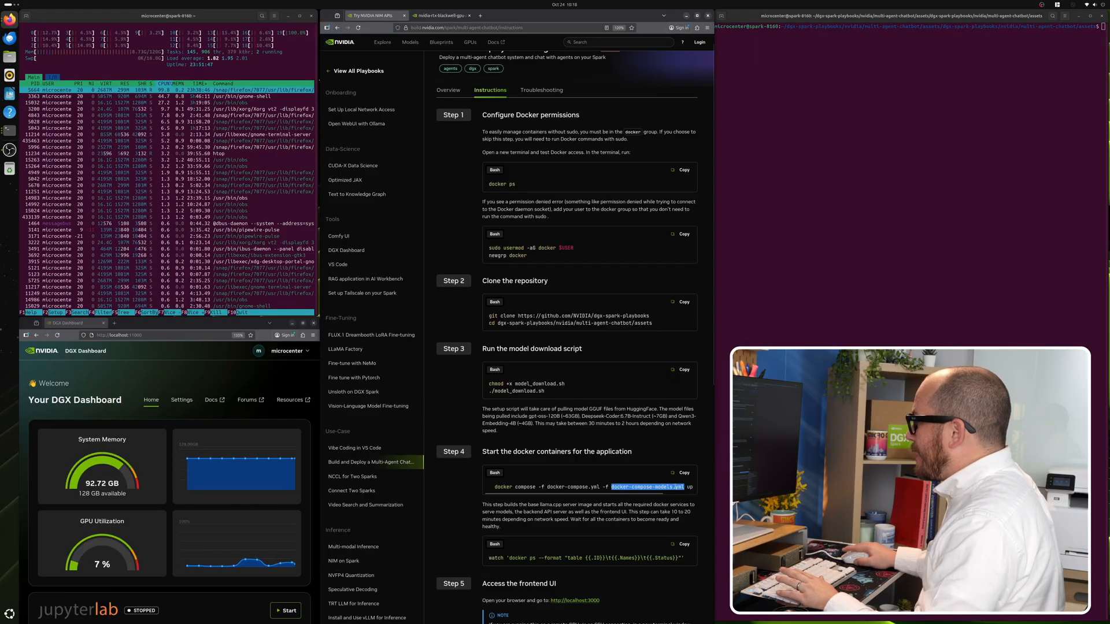
# Copy the docker-compose-models.yml file name from the playbook's Step 4
pyautogui.rightClick(646, 487)
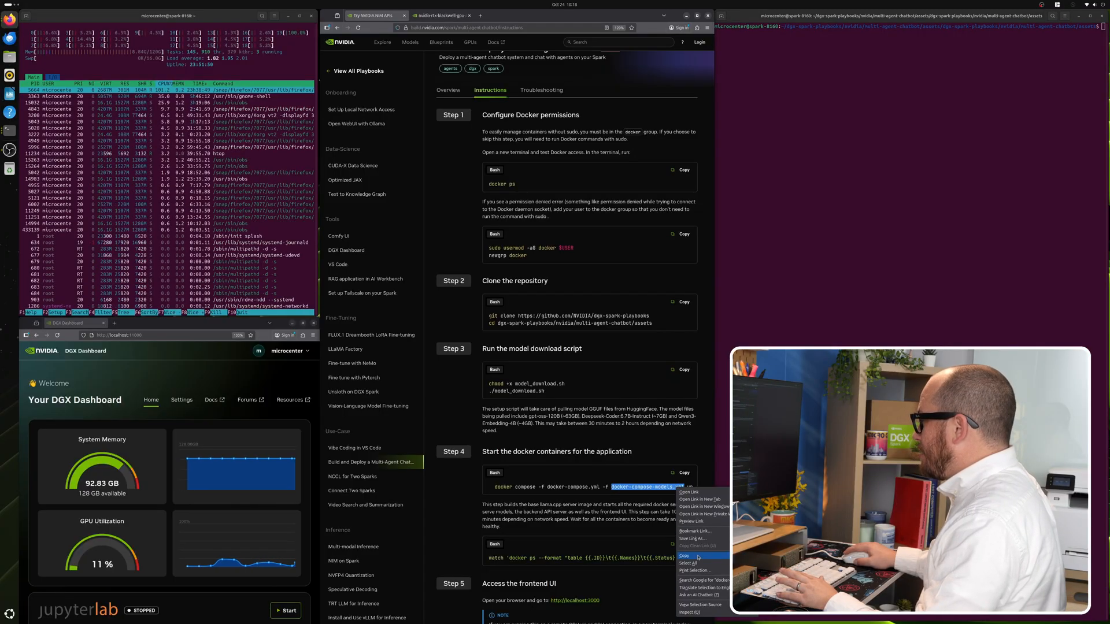
pyautogui.click(684, 557)
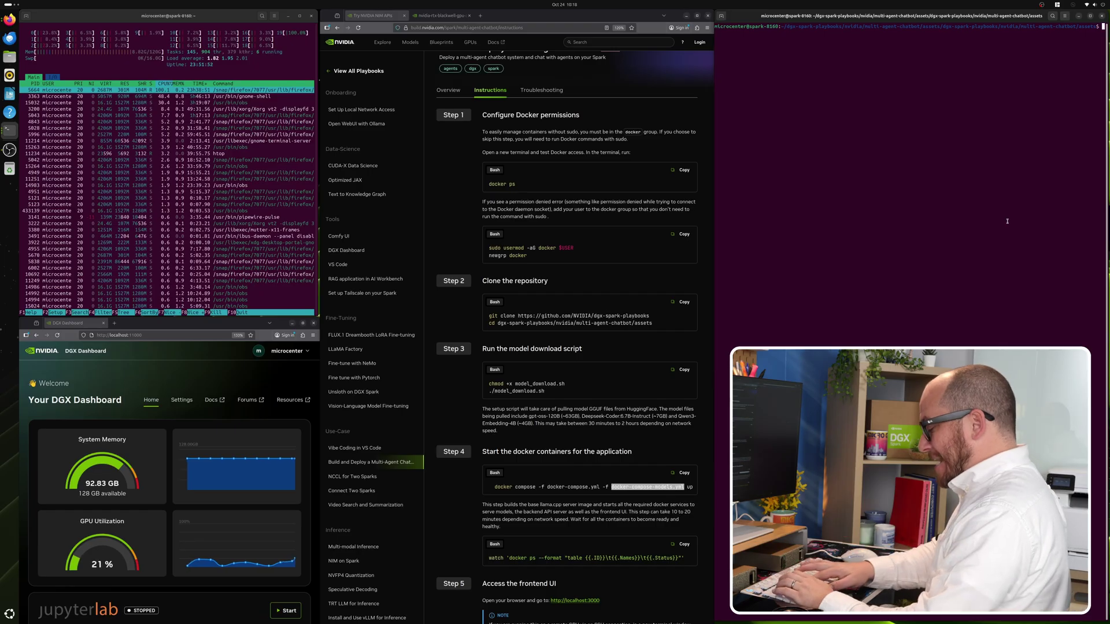